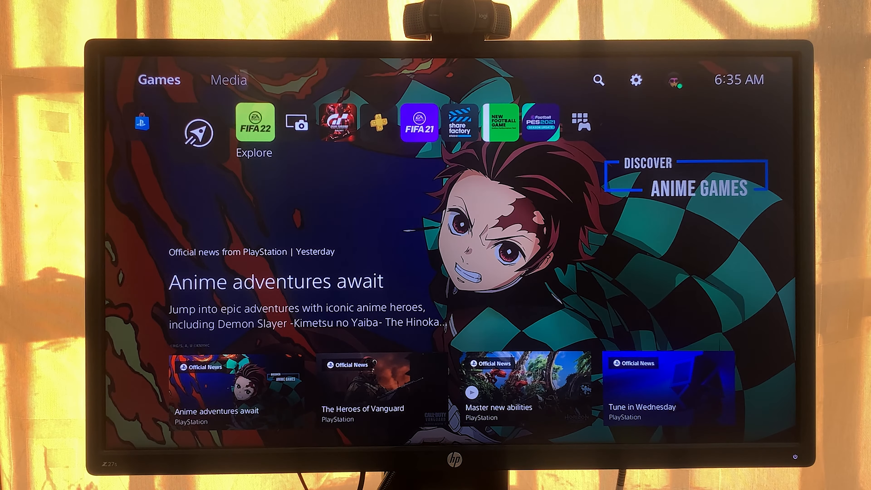
# - Go from the home screen into Settings and on to the Accessories section
pyautogui.click(635, 81)
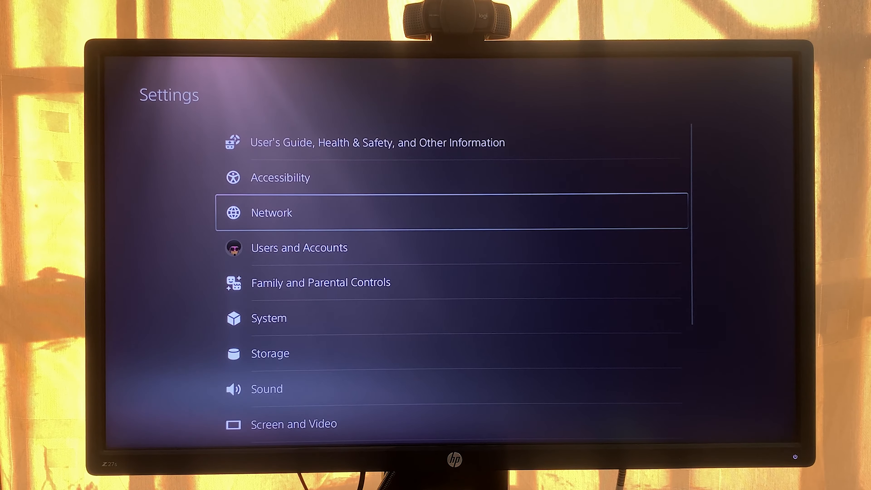
pyautogui.scroll(-3)
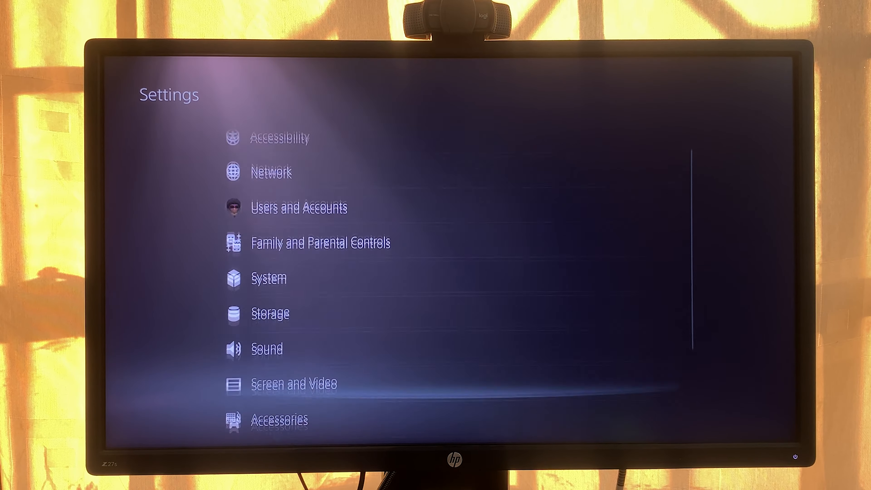
pyautogui.click(279, 420)
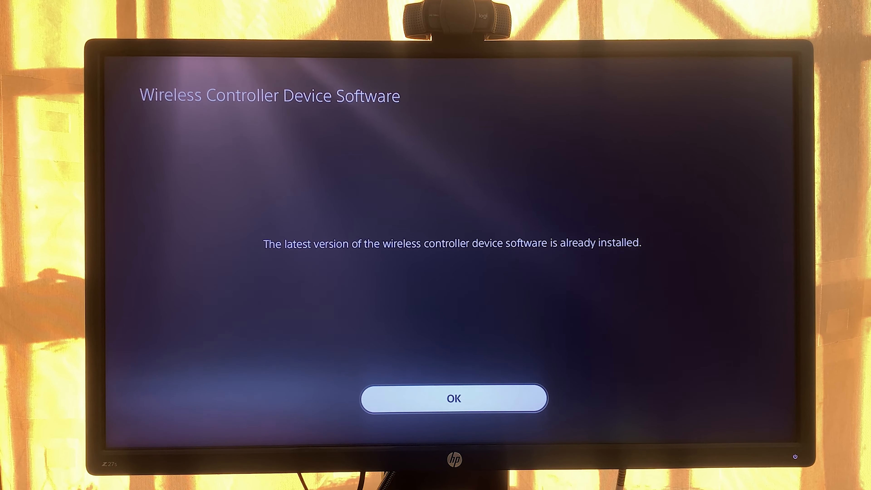
# - Dismiss the 'already installed' notice and back out to the main Settings list
pyautogui.click(453, 398)
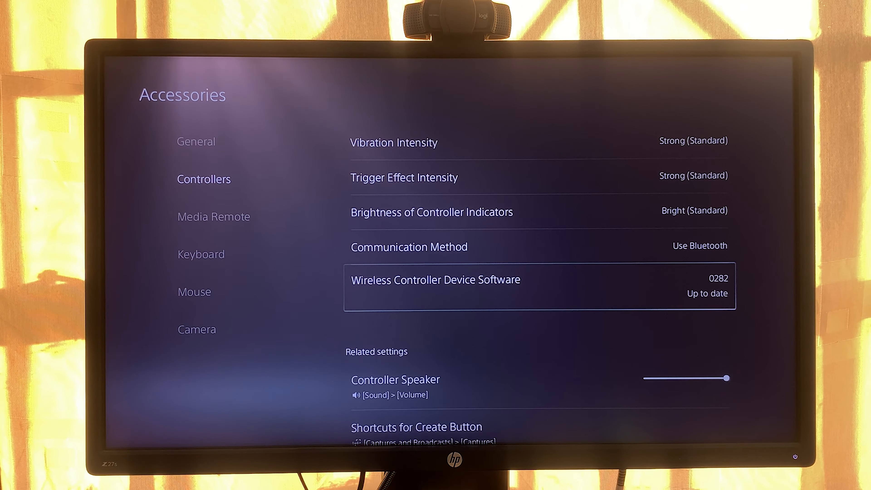
pyautogui.press('Escape')
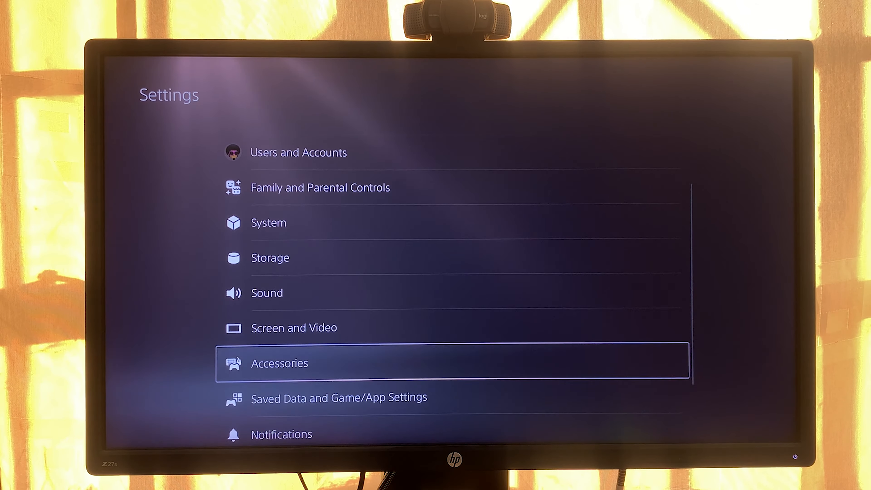